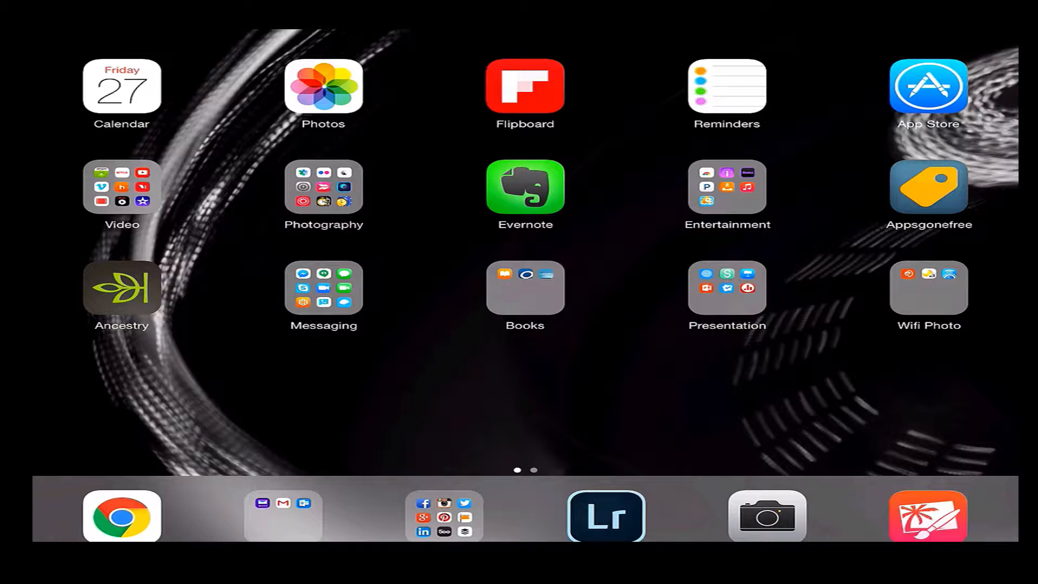
# Step: Launch Lightroom Mobile from the dock to reach its collections list
pyautogui.click(606, 516)
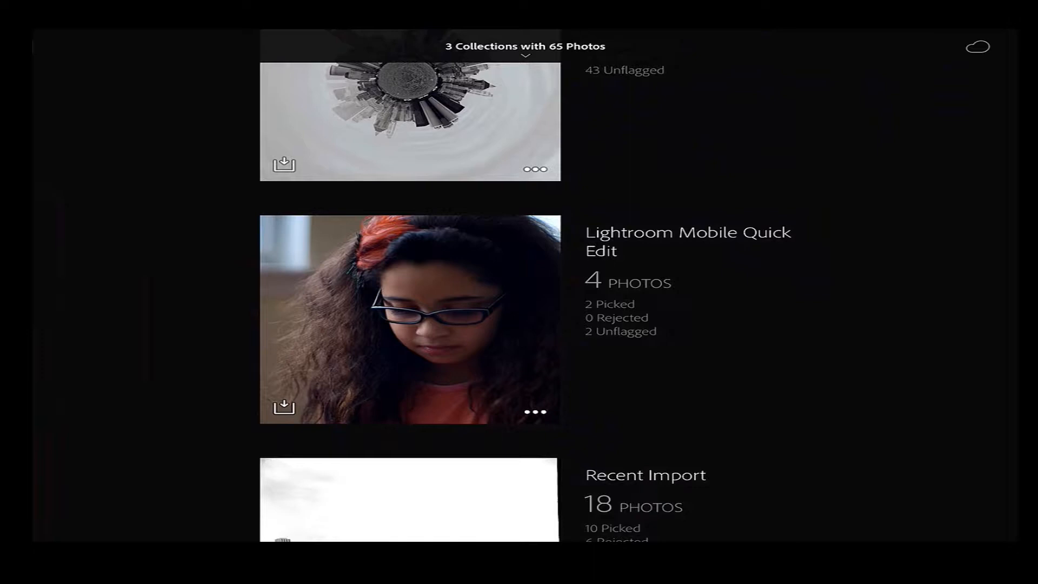
# Step: Open the first photo, _DSC0403.dng, of the Quick Edit collection in editing view
pyautogui.click(409, 318)
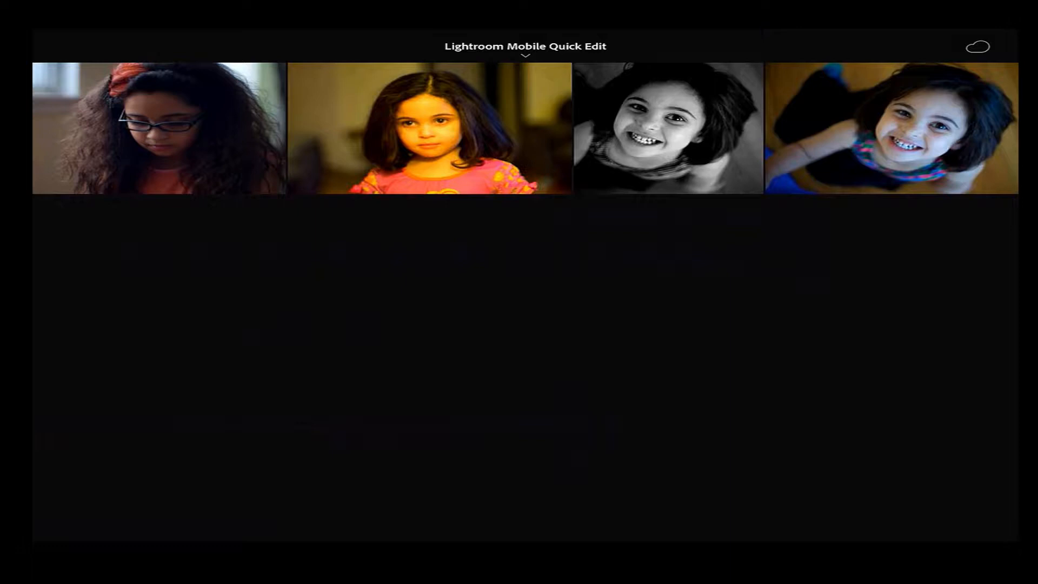
pyautogui.click(526, 55)
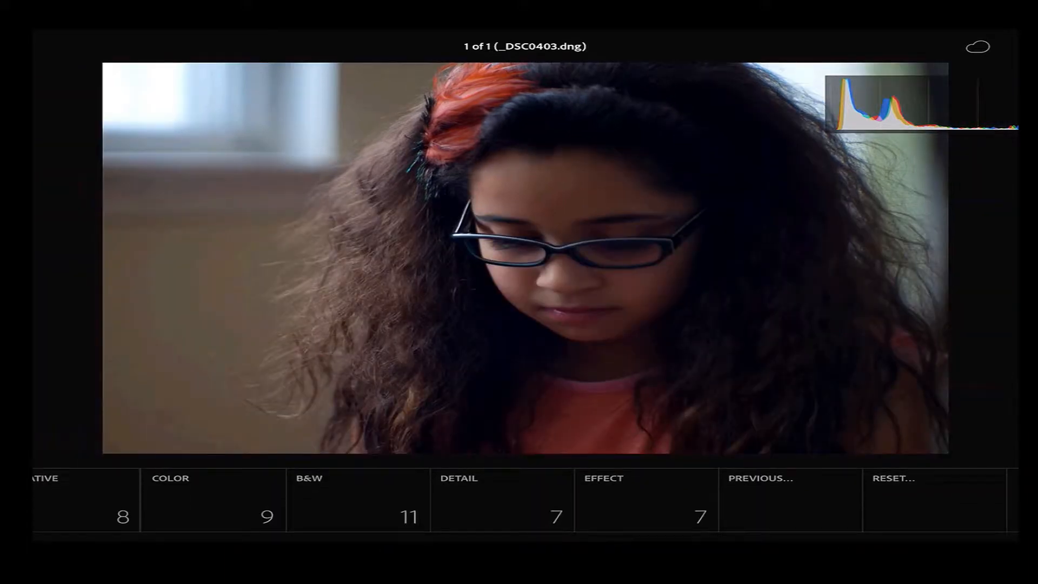
# Step: Apply a black-and-white look from the B&W preset category to the portrait
pyautogui.click(308, 478)
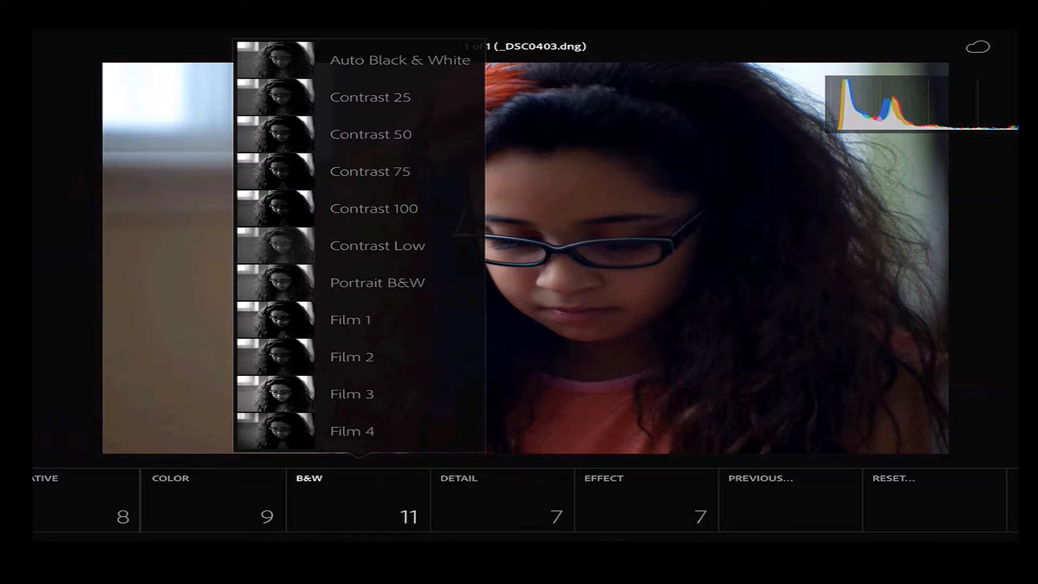
pyautogui.click(376, 282)
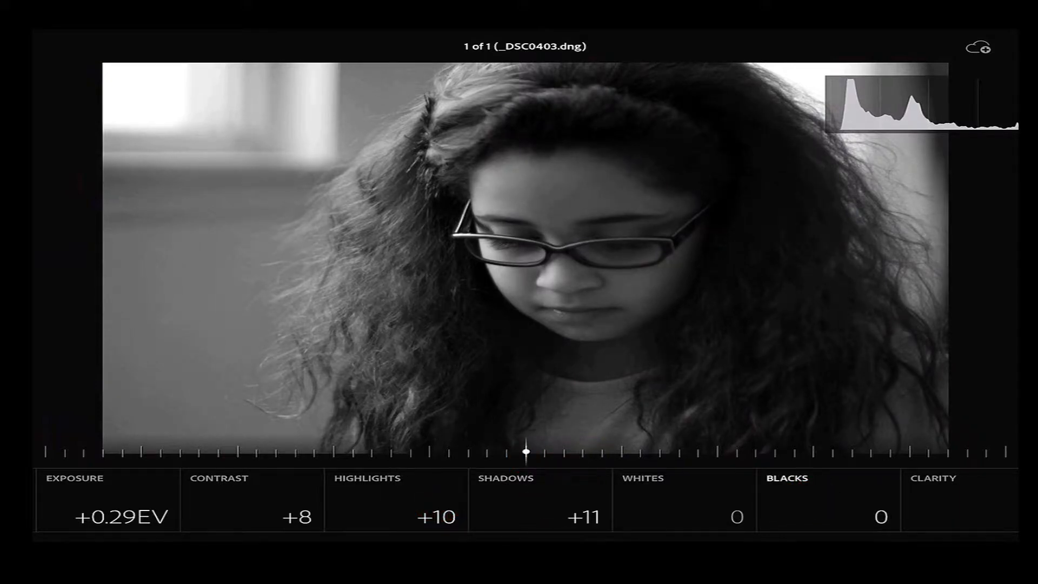
# Step: Set blacks to -11 and clarity to +10 on the black-and-white portrait
pyautogui.moveTo(527, 452); pyautogui.dragTo(474, 452)
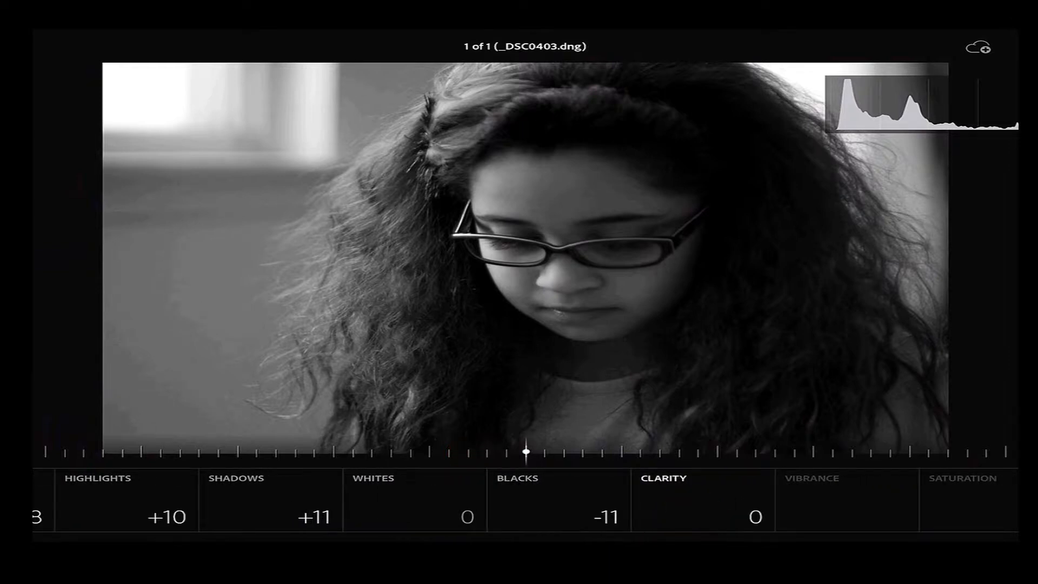
pyautogui.moveTo(527, 452); pyautogui.dragTo(573, 456)
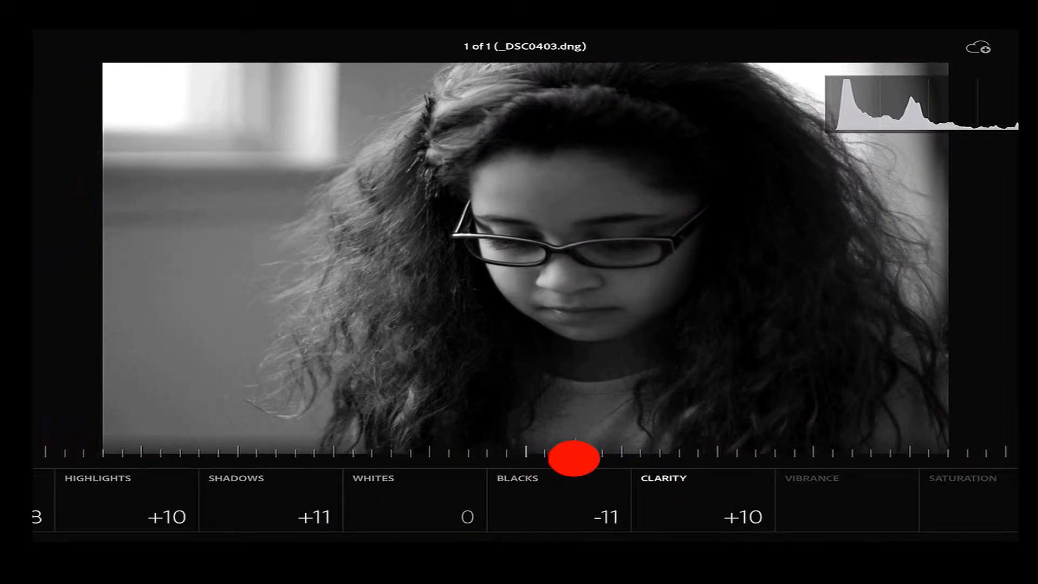
pyautogui.moveTo(576, 456); pyautogui.dragTo(556, 454)
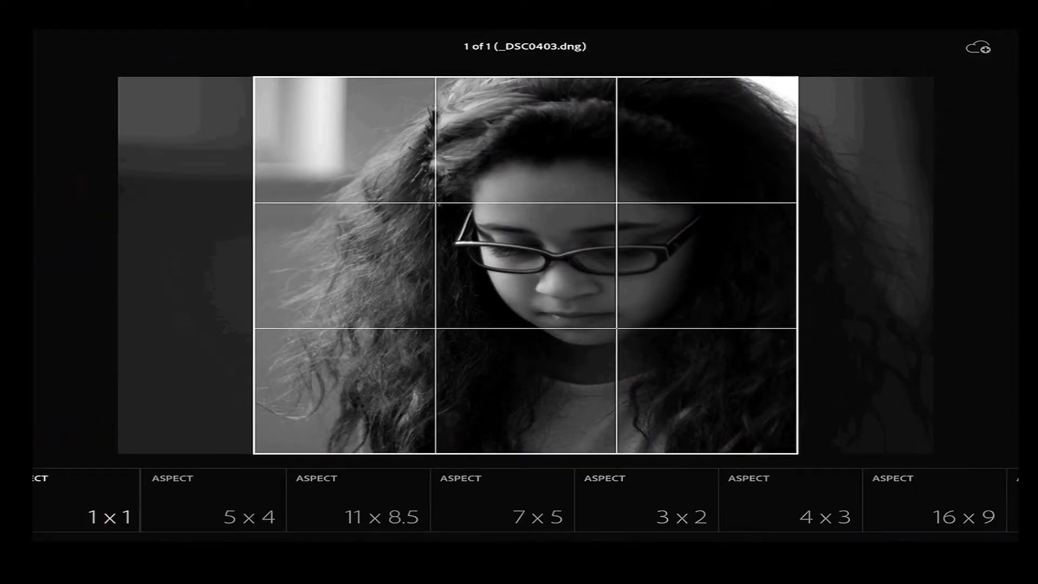
# Step: Lock in the 1:1 square crop on the portrait
pyautogui.click(681, 517)
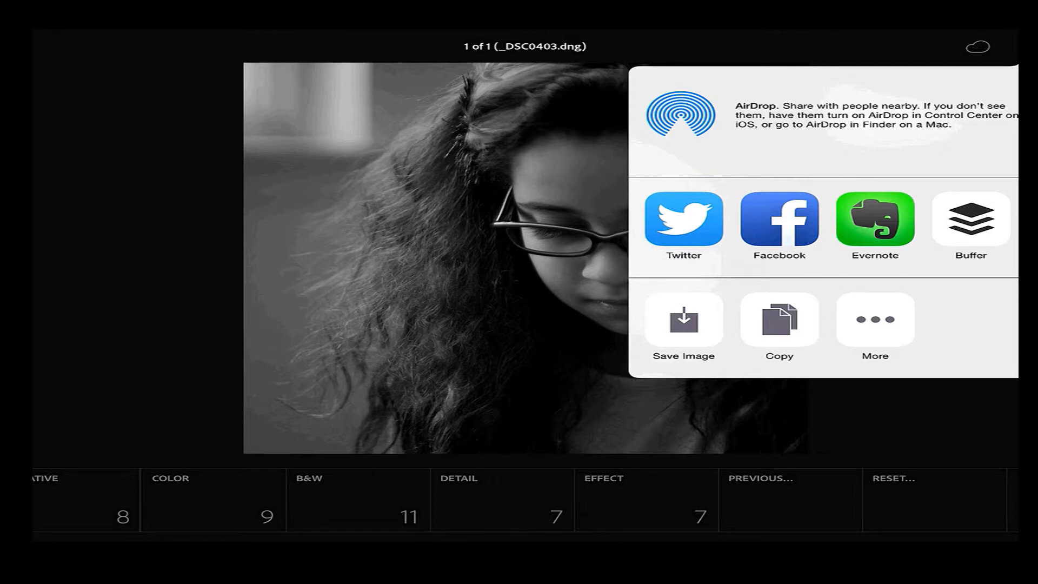
# Step: Publish the cropped portrait as a Facebook post from the share sheet
pyautogui.click(780, 221)
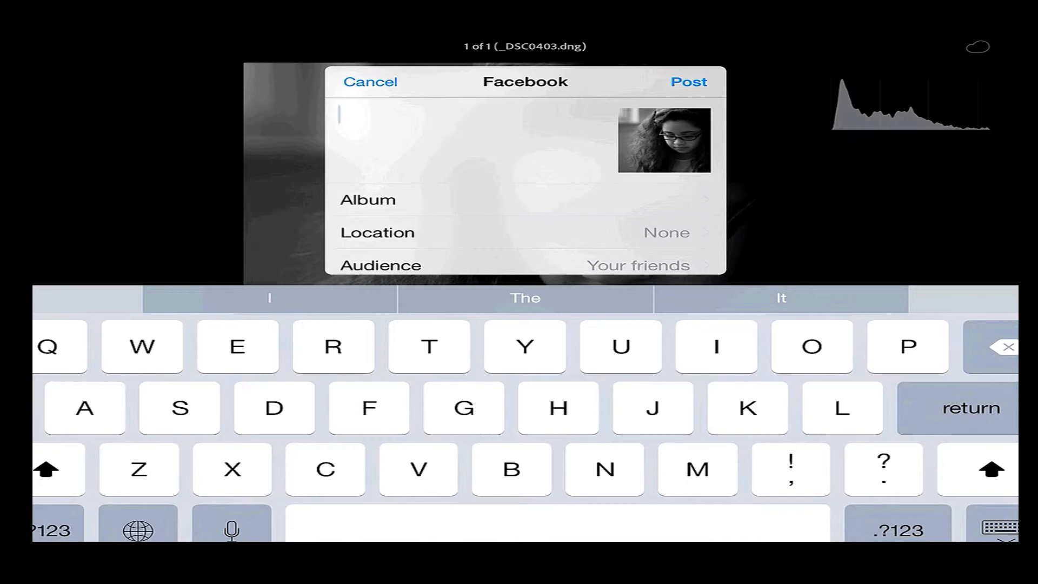
pyautogui.click(370, 81)
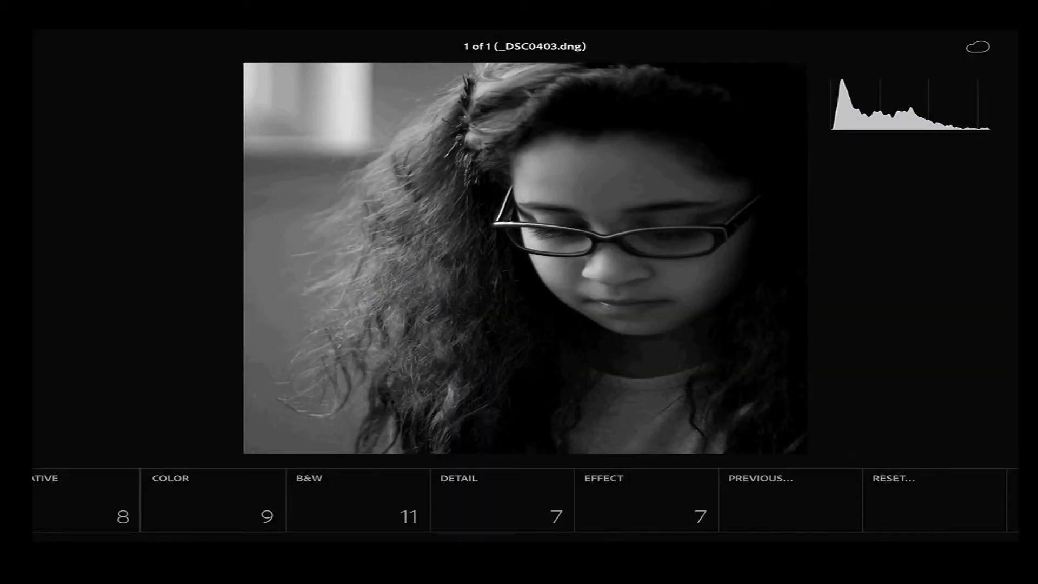
# Step: Copy all of the portrait's edit settings via its long-press menu
pyautogui.click(497, 302)
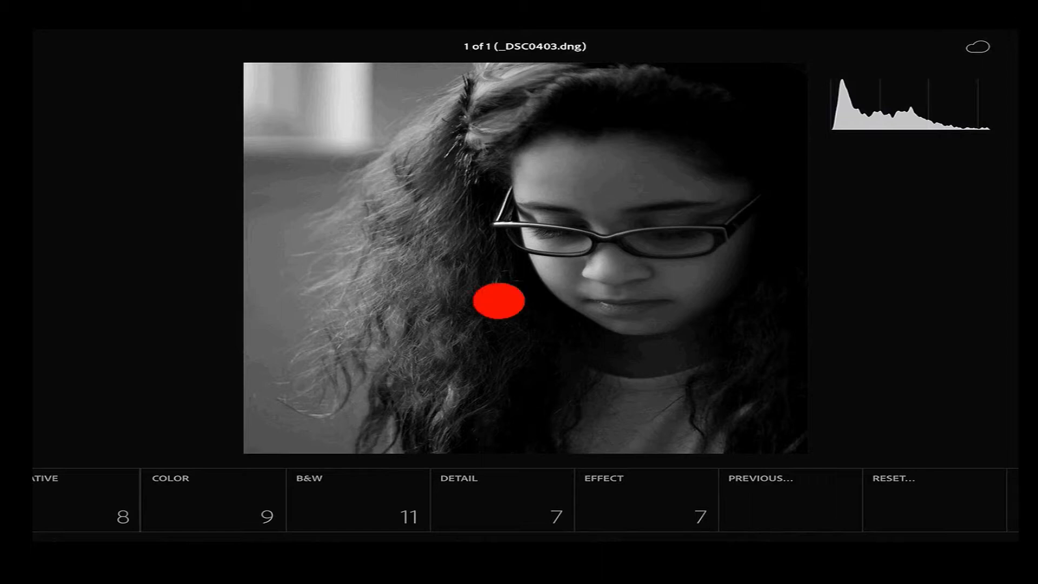
pyautogui.rightClick(497, 302)
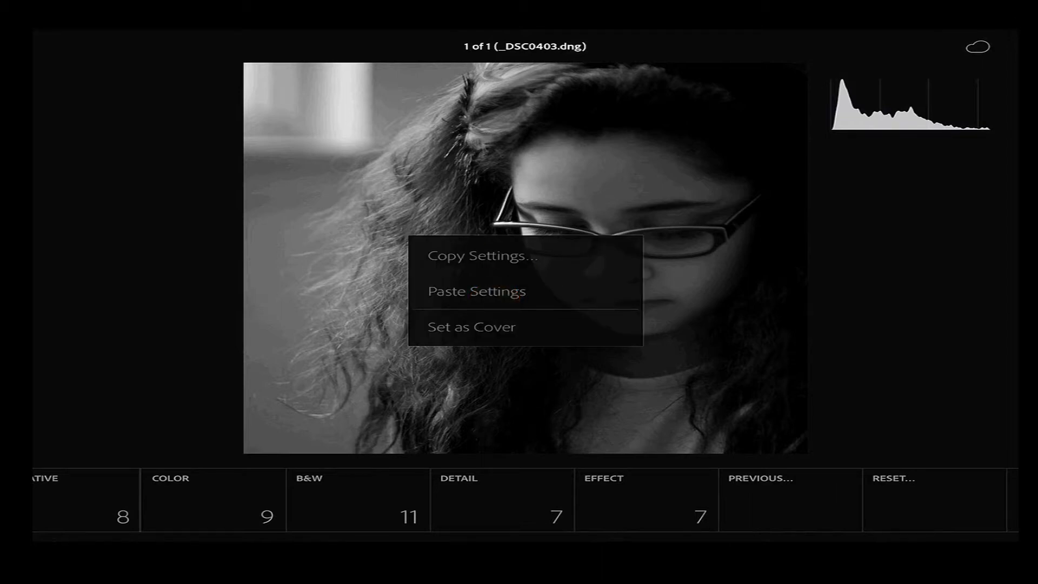
pyautogui.click(482, 257)
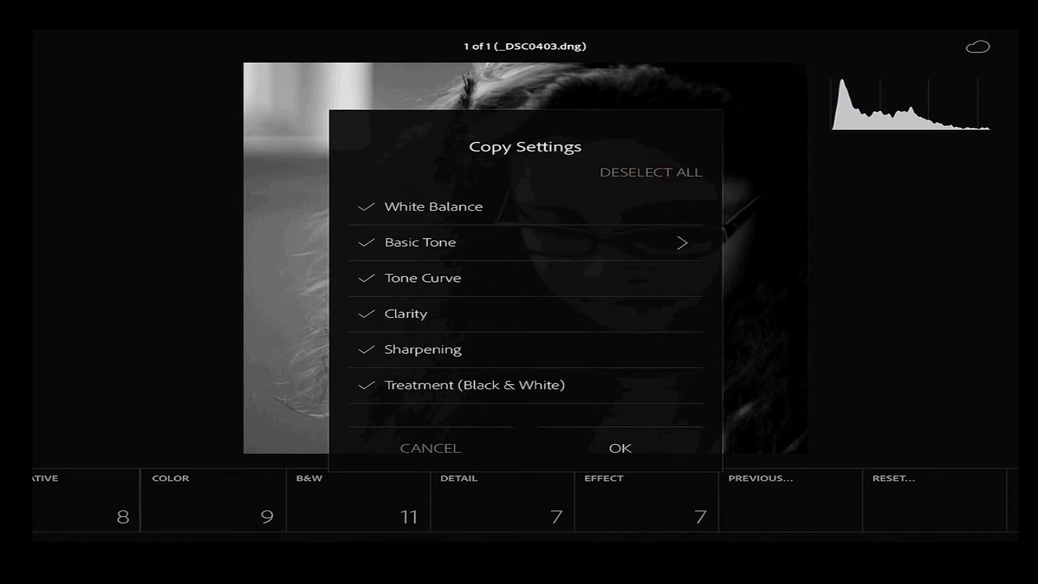
pyautogui.click(618, 448)
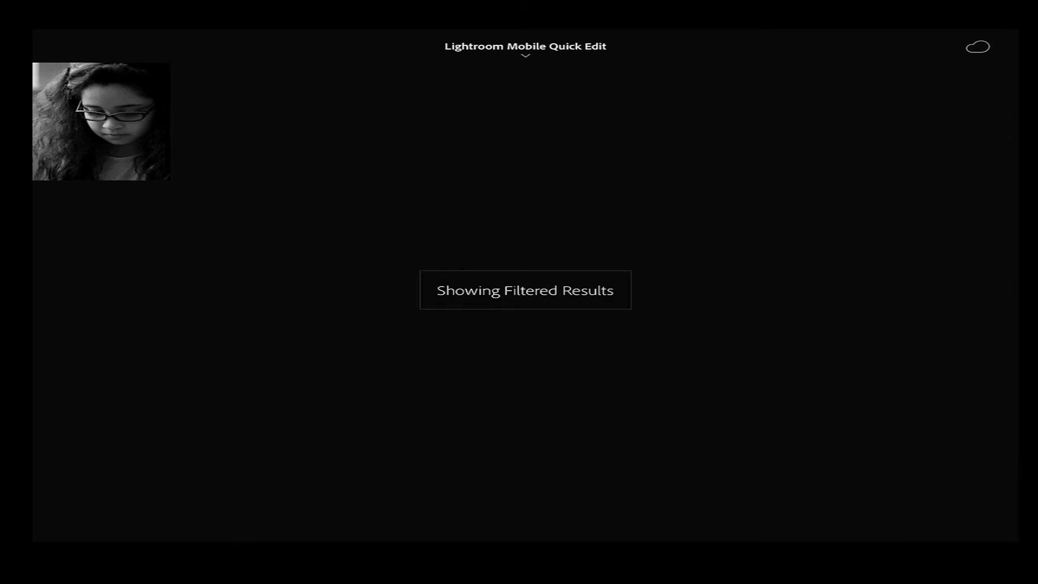
# Step: Open the smiling girl's photo _DSC0421.dng and bring up its paste-settings options
pyautogui.click(525, 55)
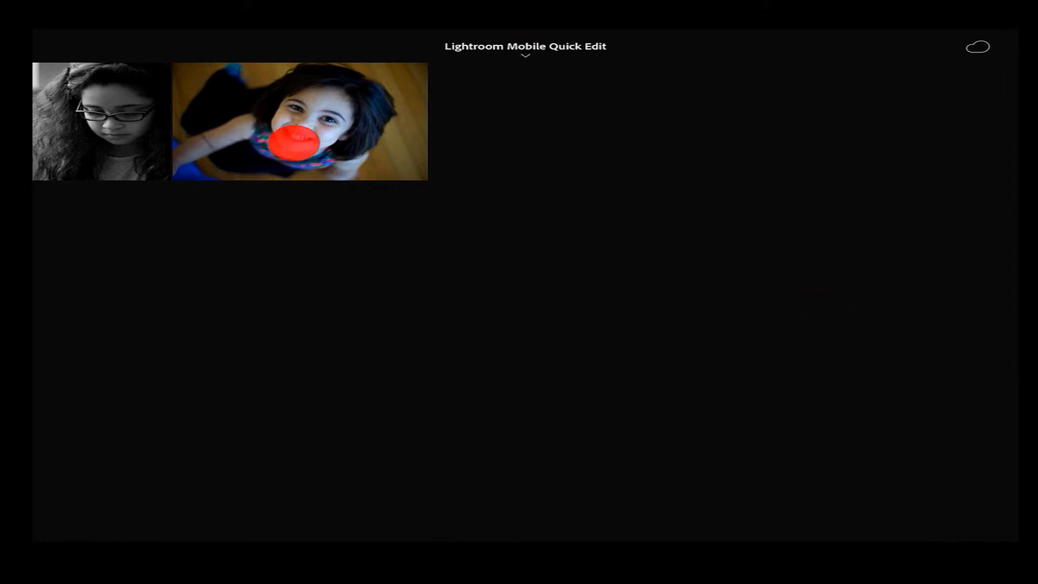
pyautogui.click(298, 121)
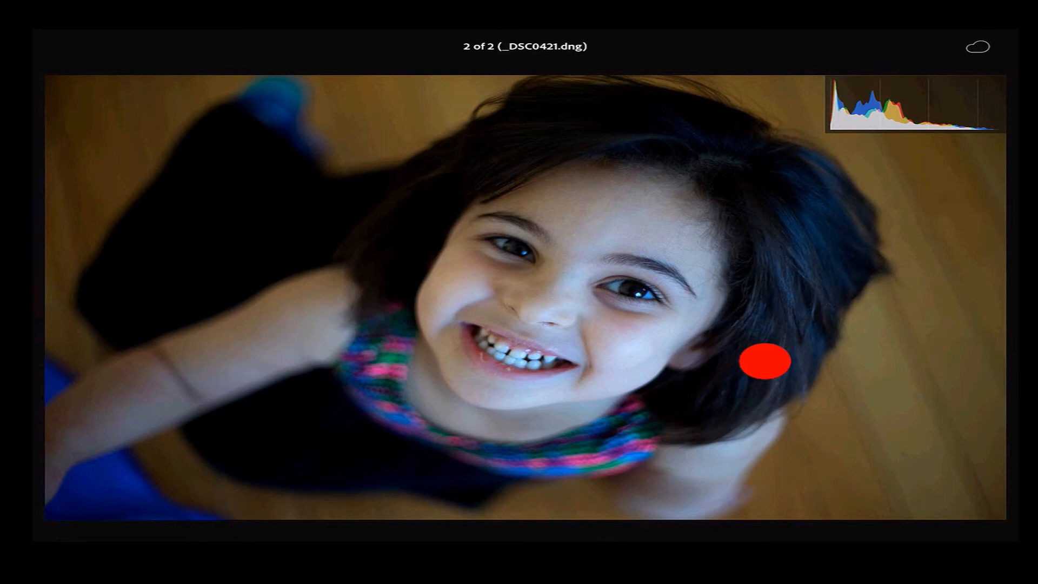
pyautogui.rightClick(527, 293)
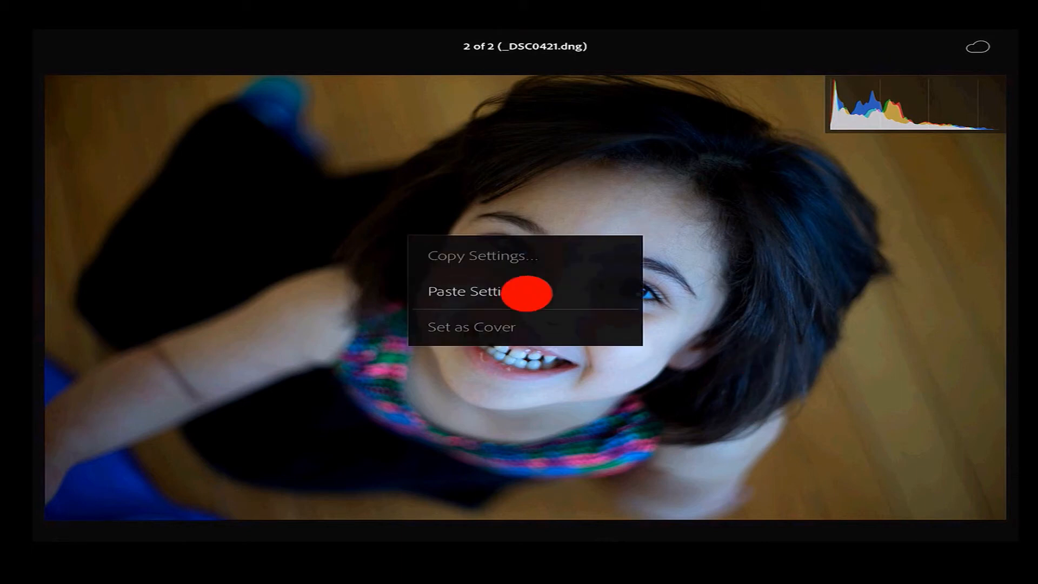